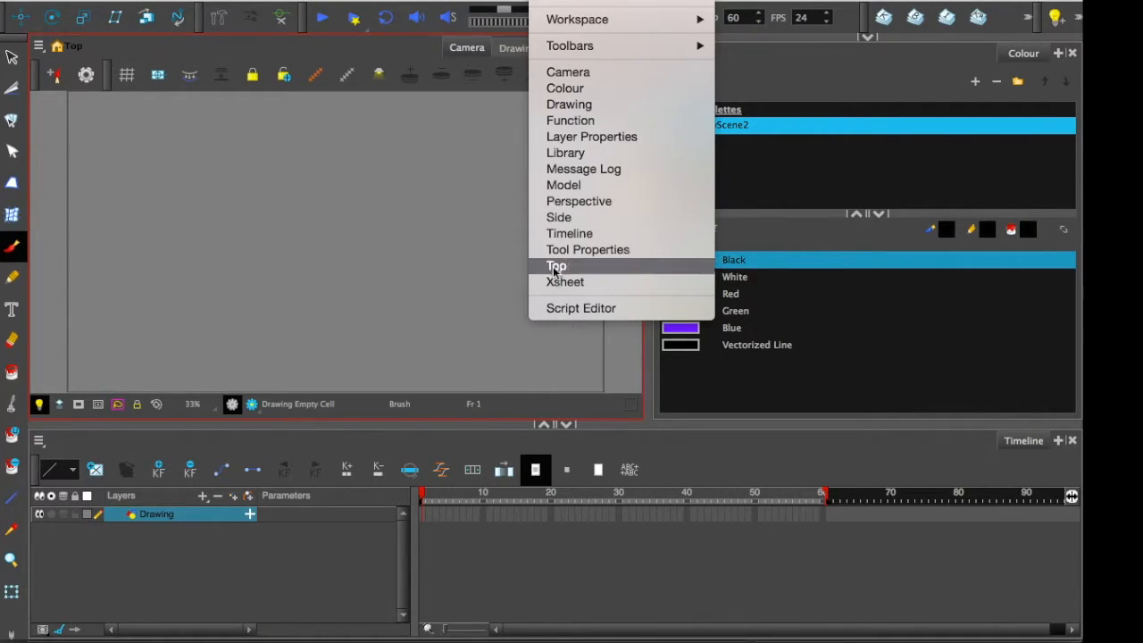
mouse_move(564, 282)
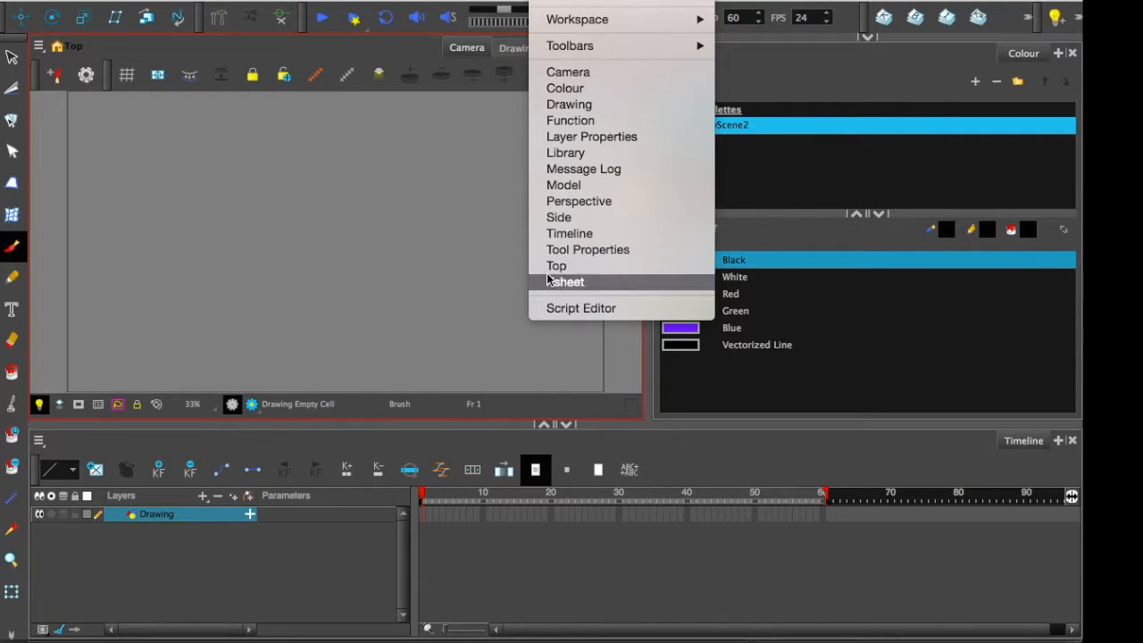
mouse_move(556, 264)
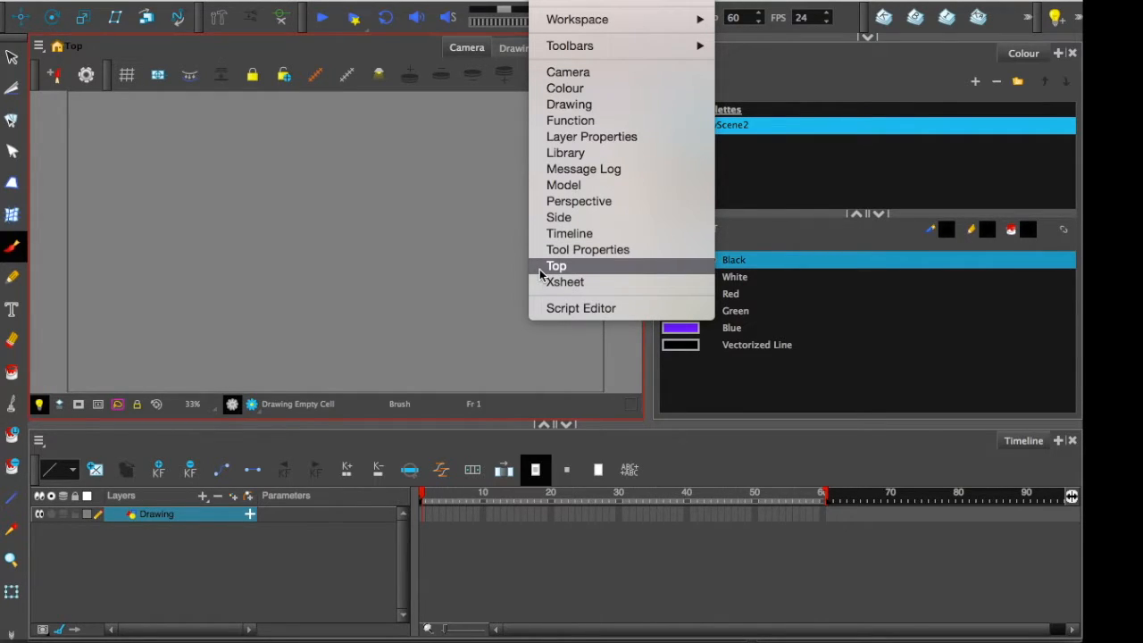
mouse_move(568, 232)
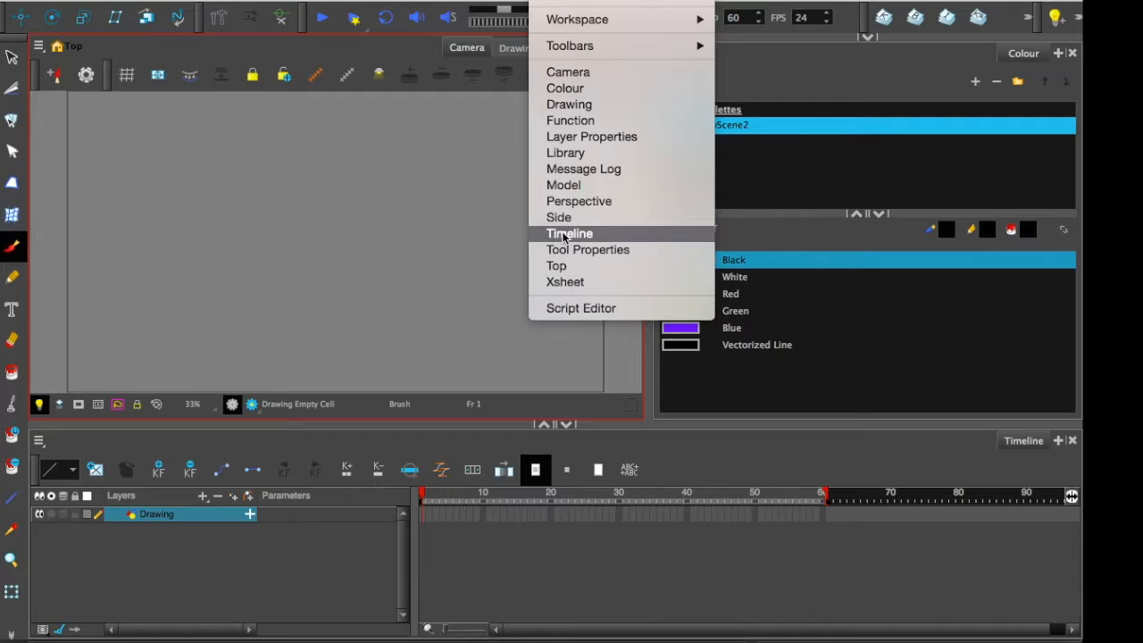
mouse_move(564, 282)
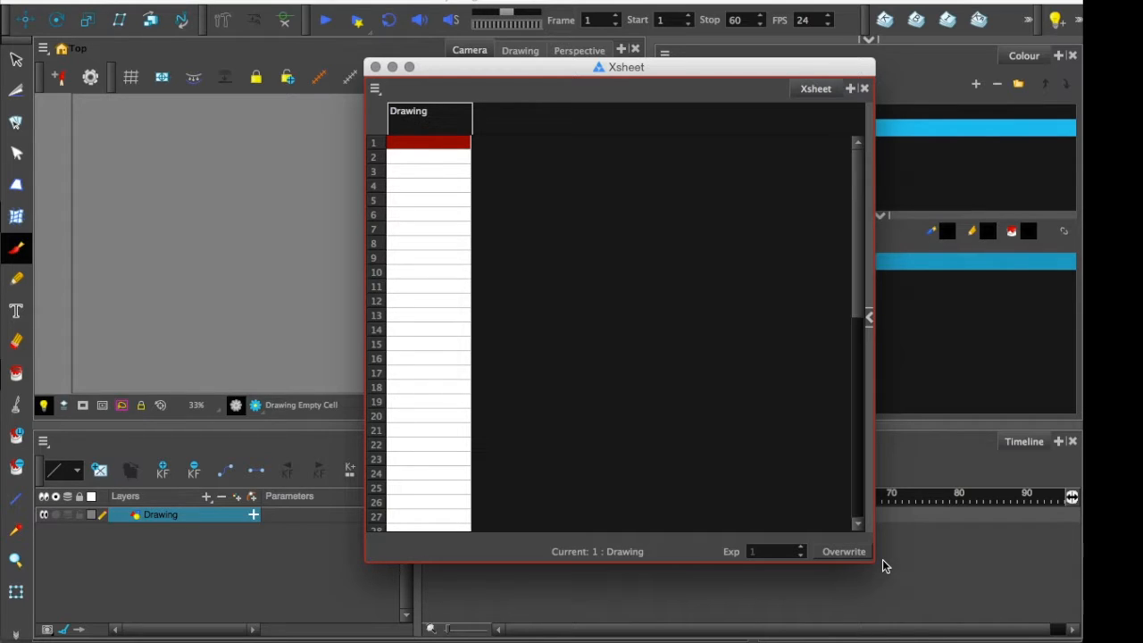
Dock the floating Xsheet into the right panel and add drawing columns Drawing_1 to Drawing_5
drag(625, 68, 705, 15)
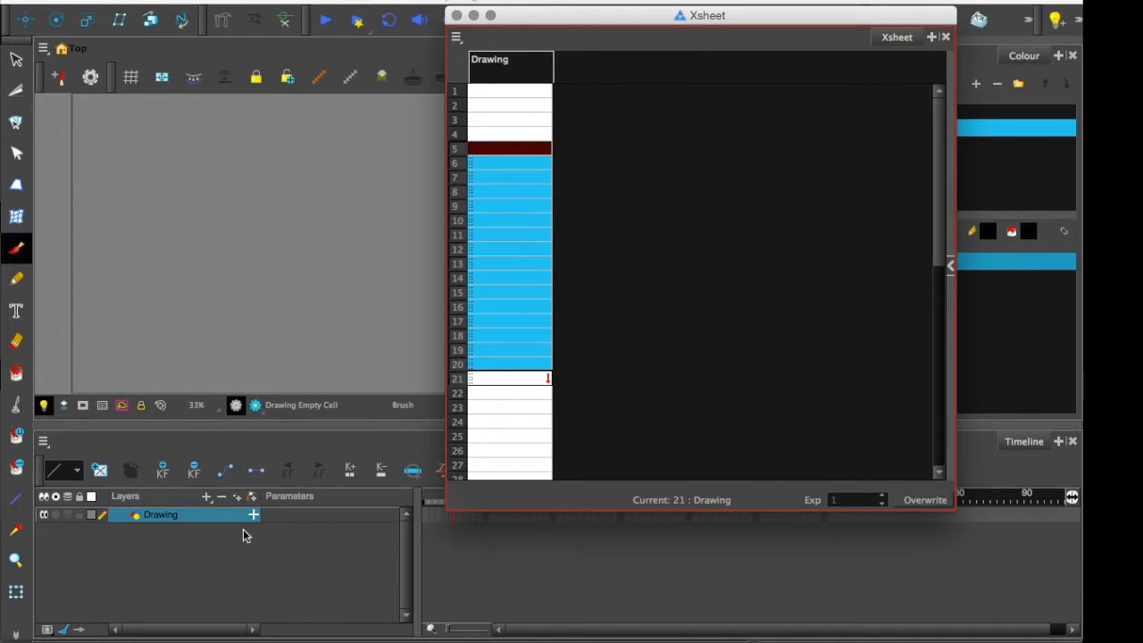
click(253, 515)
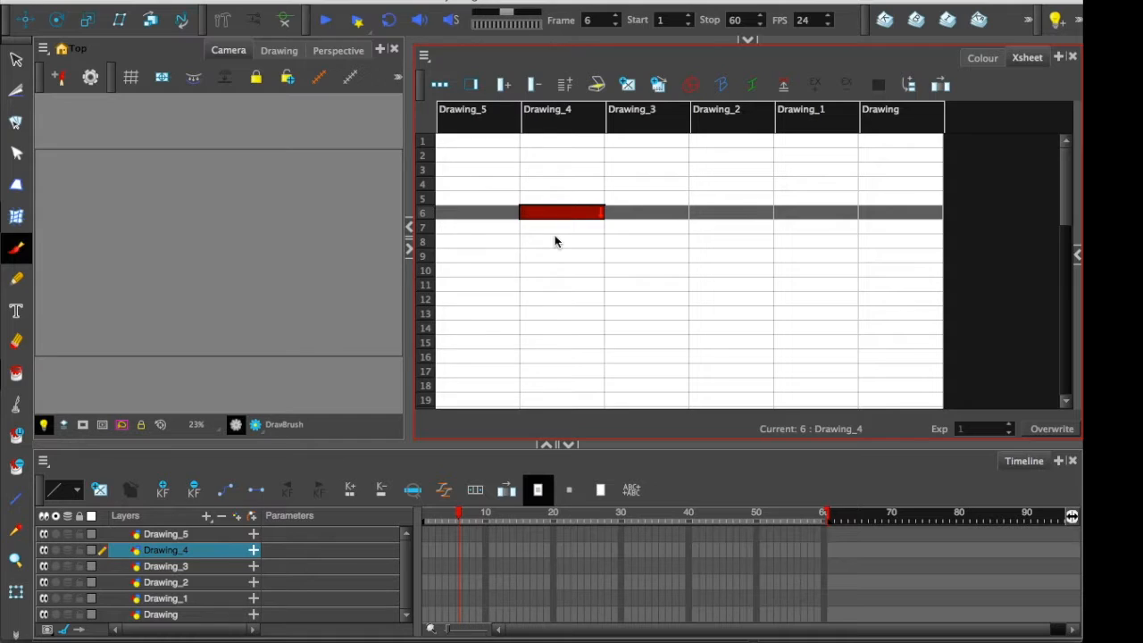
Sketch ellipses in Drawing_5 at frames 2, 9 and 14, keying frame 2 and breakdown at 9
click(479, 212)
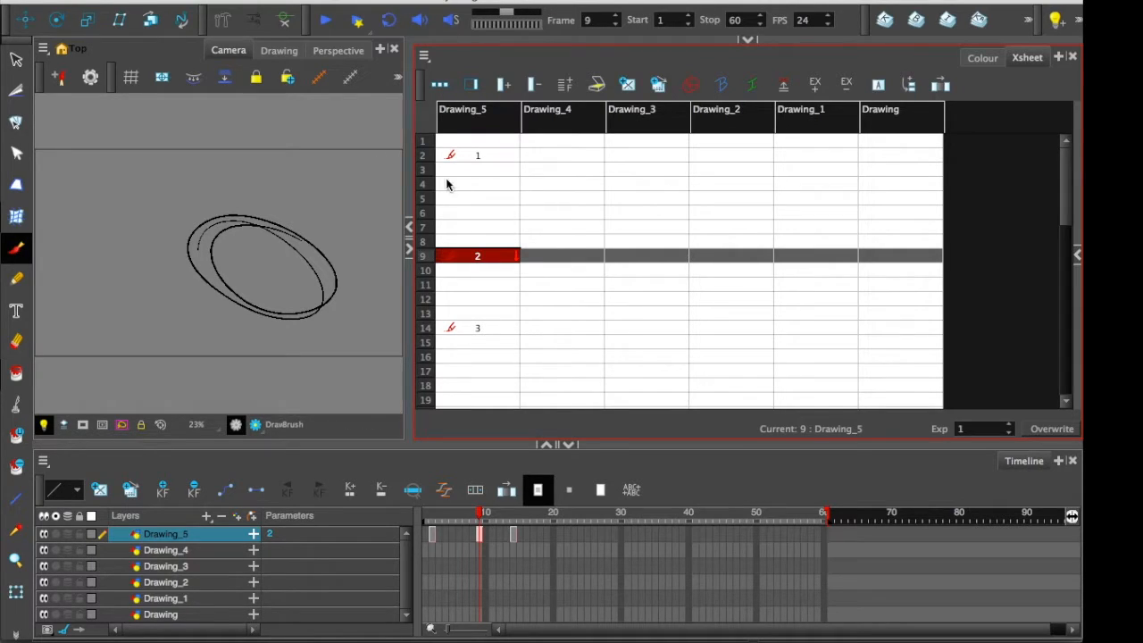
click(477, 154)
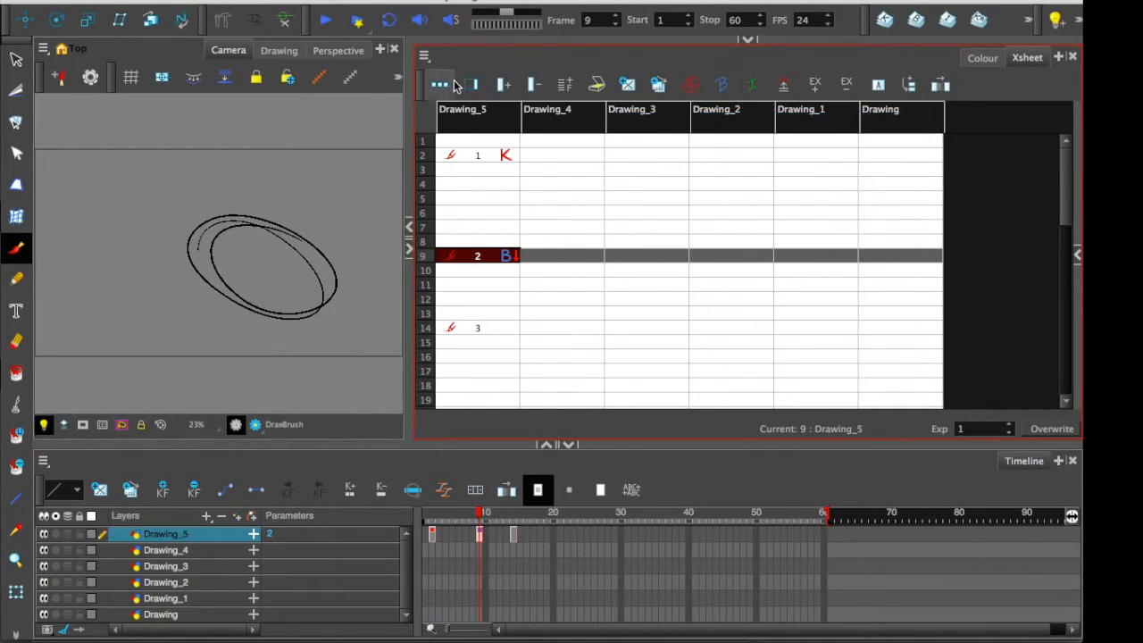
mouse_move(163, 490)
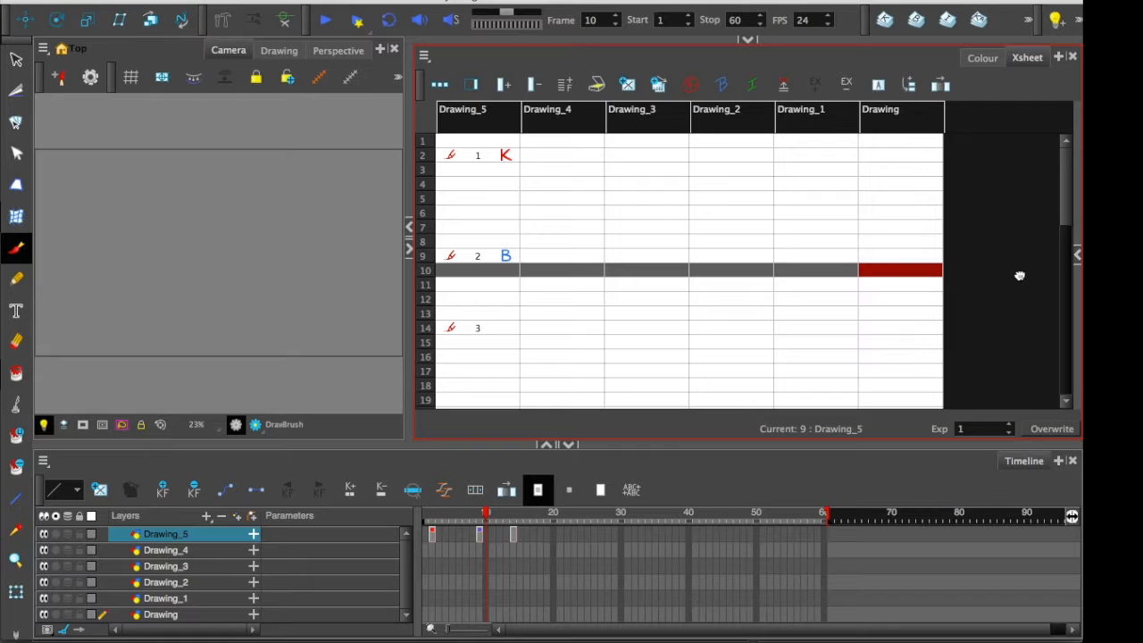
mouse_move(604, 300)
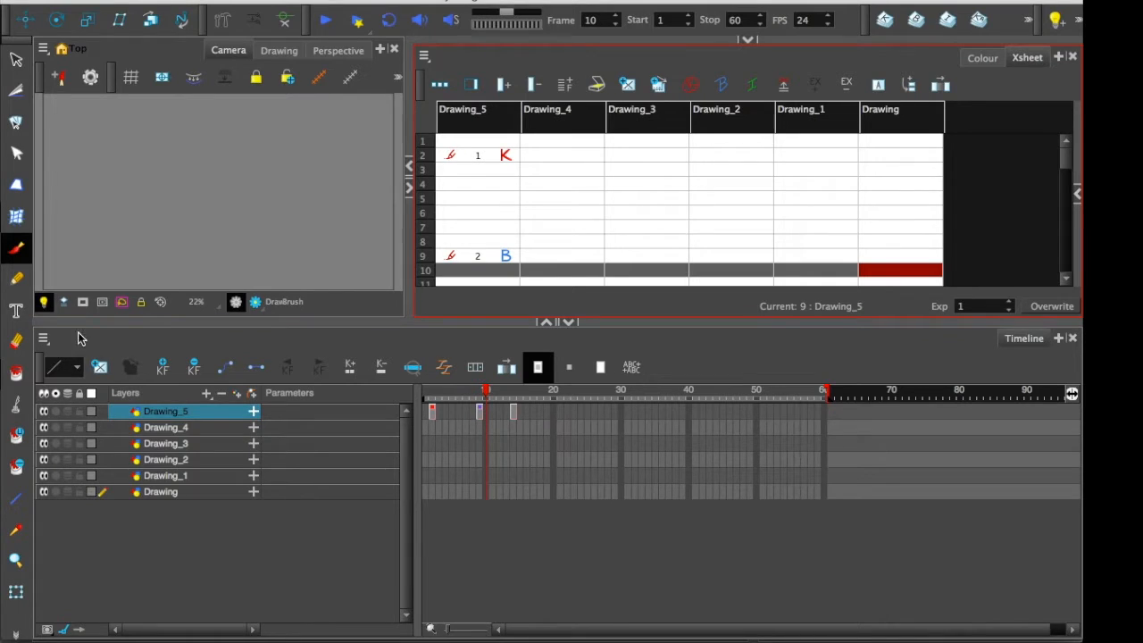
click(208, 393)
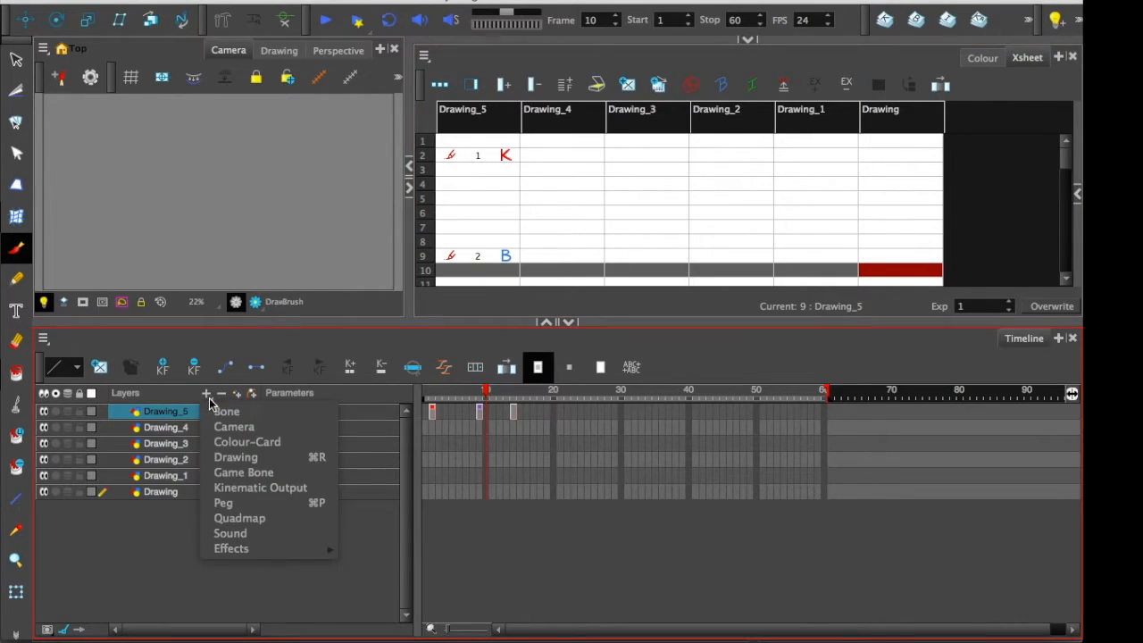
mouse_move(234, 427)
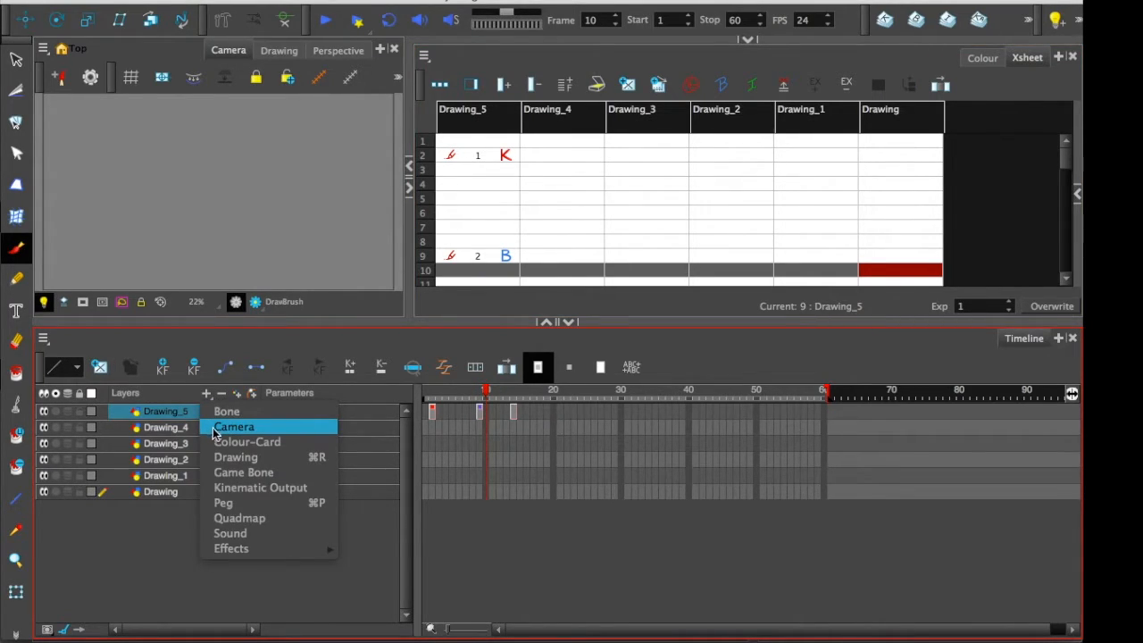
mouse_move(230, 533)
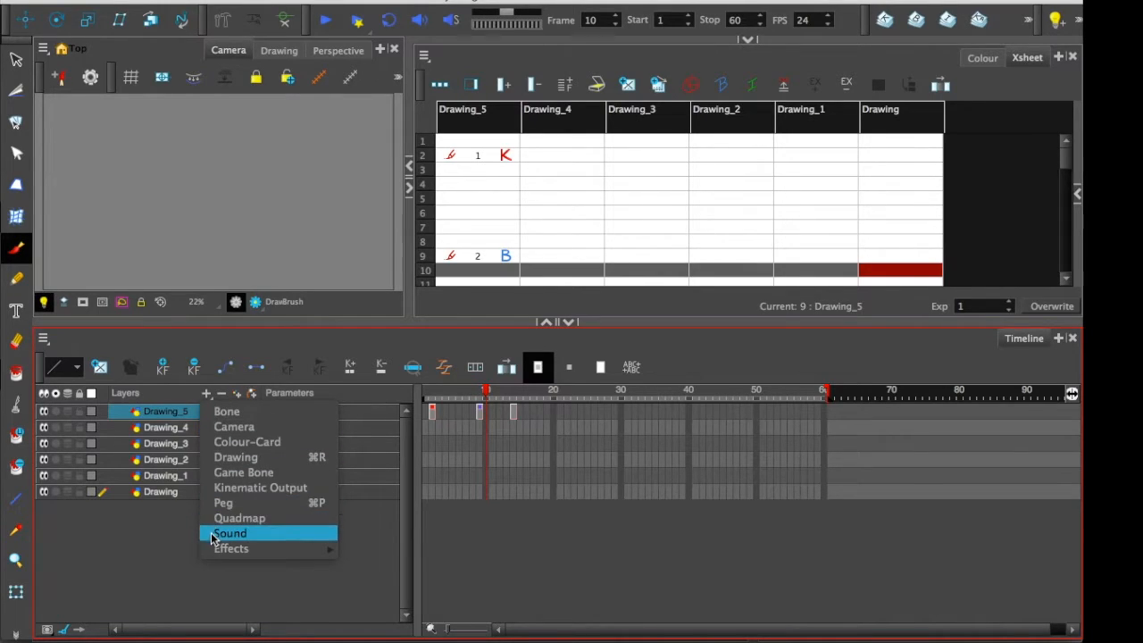
mouse_move(230, 549)
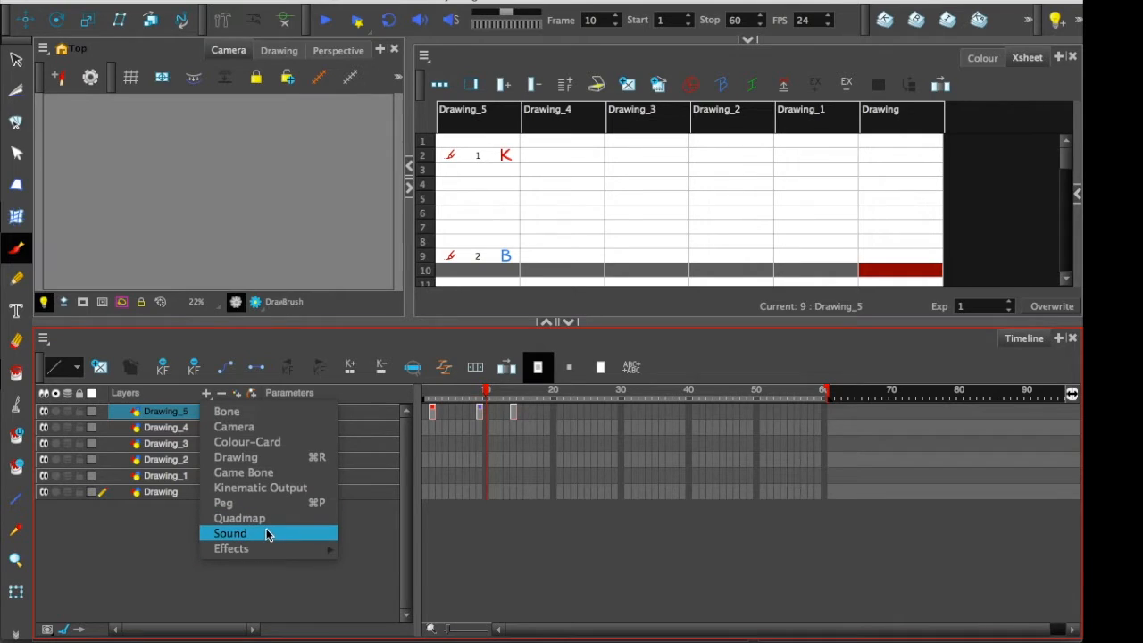
click(139, 496)
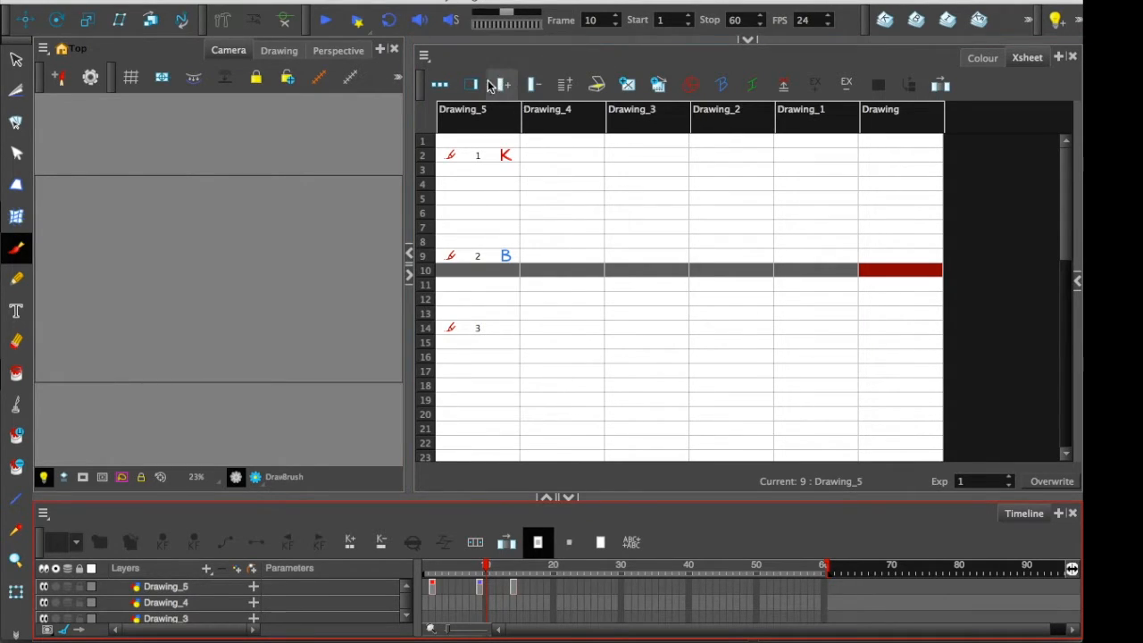
Add a new Ease Curve column to the Xsheet
click(471, 84)
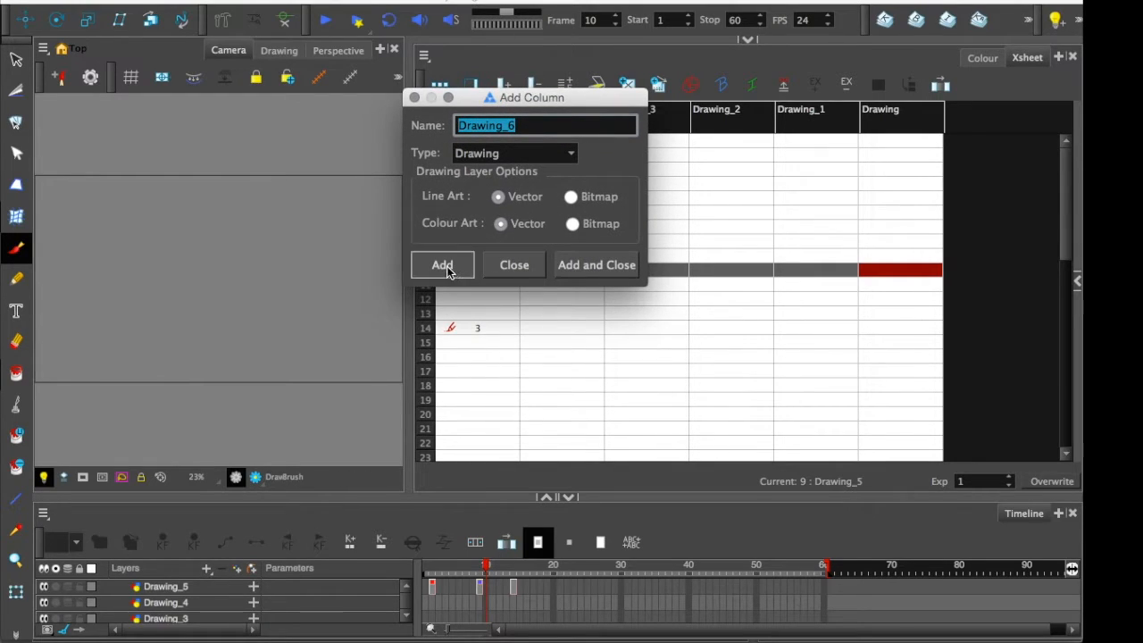
click(514, 154)
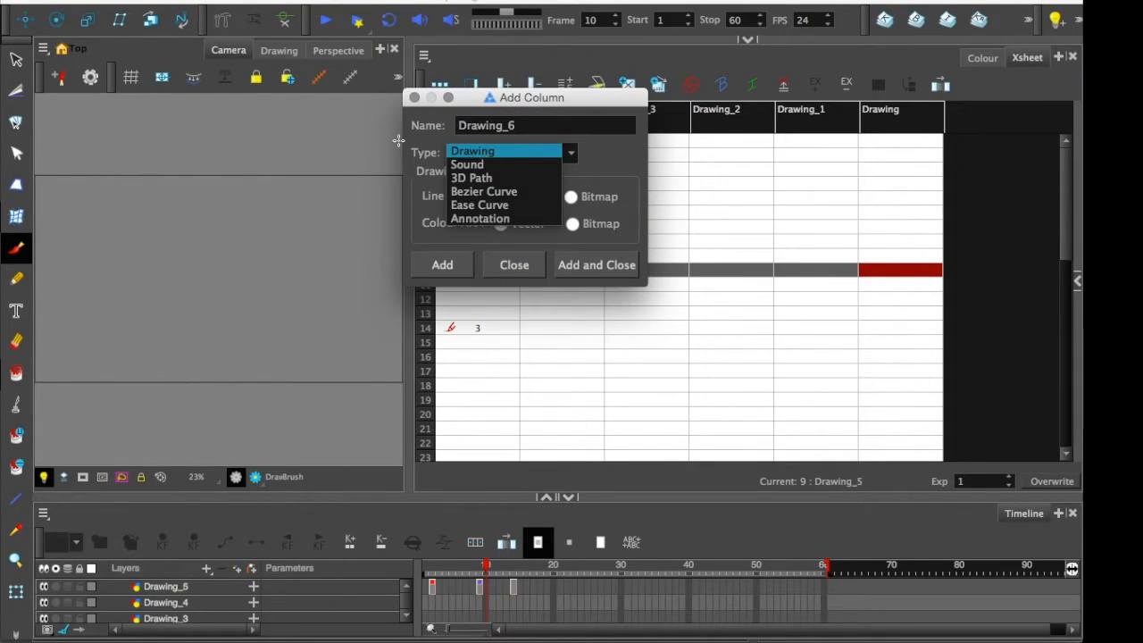
mouse_move(480, 179)
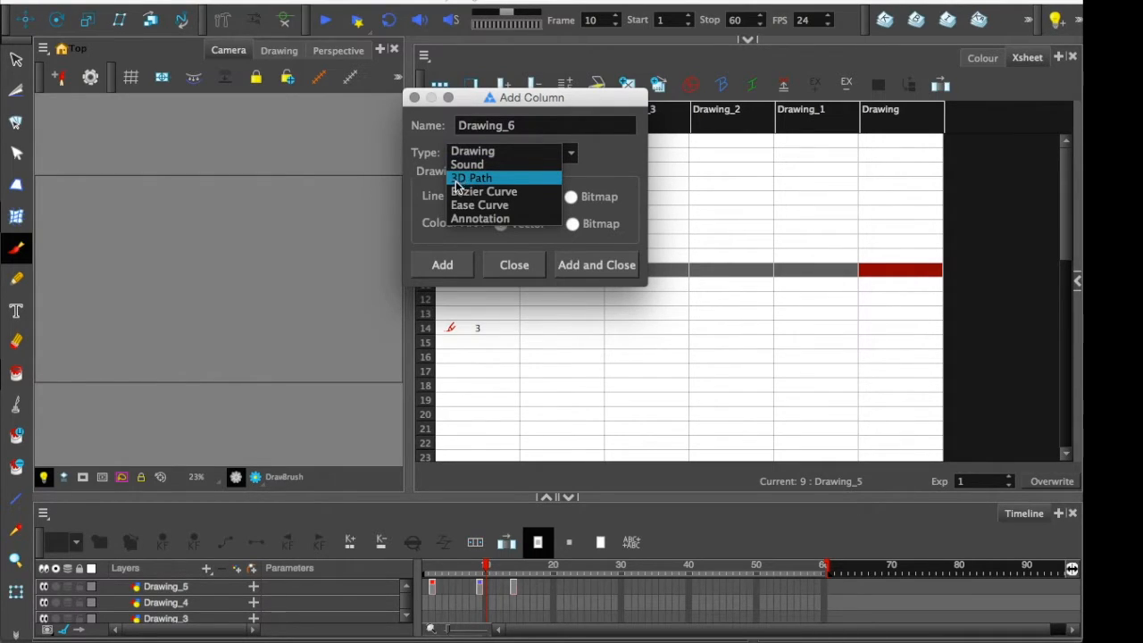
mouse_move(483, 191)
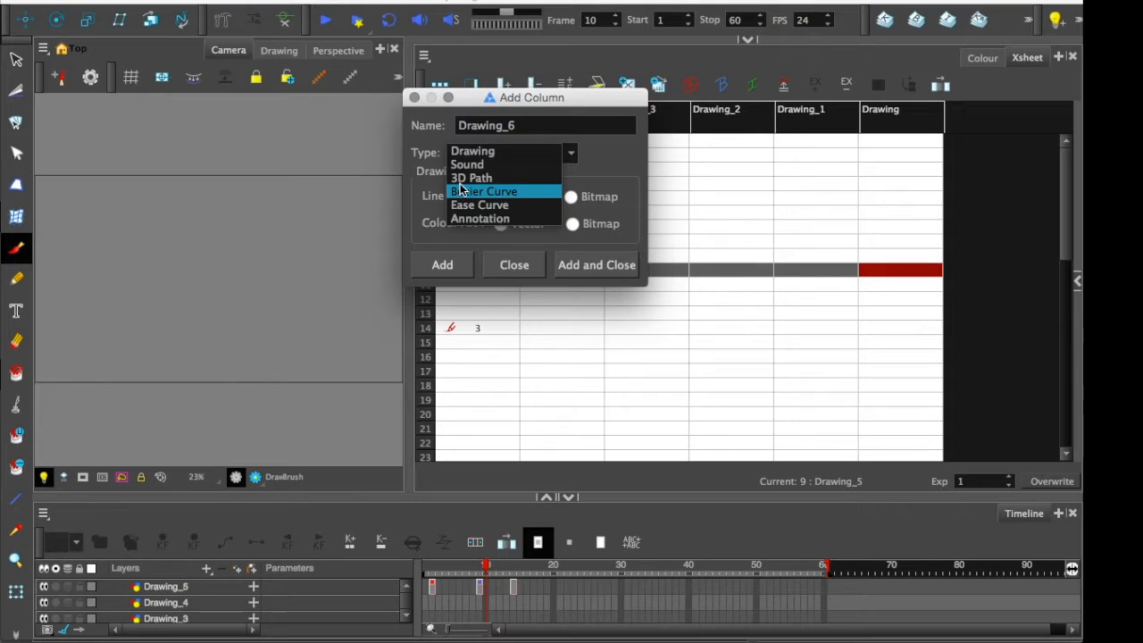
mouse_move(478, 204)
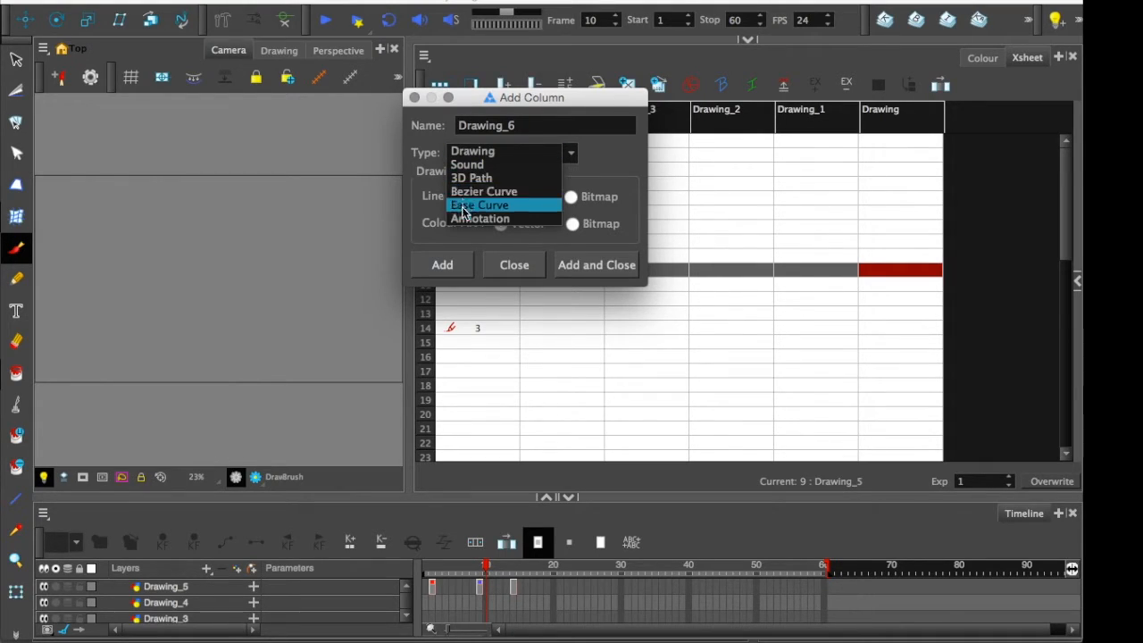
click(597, 264)
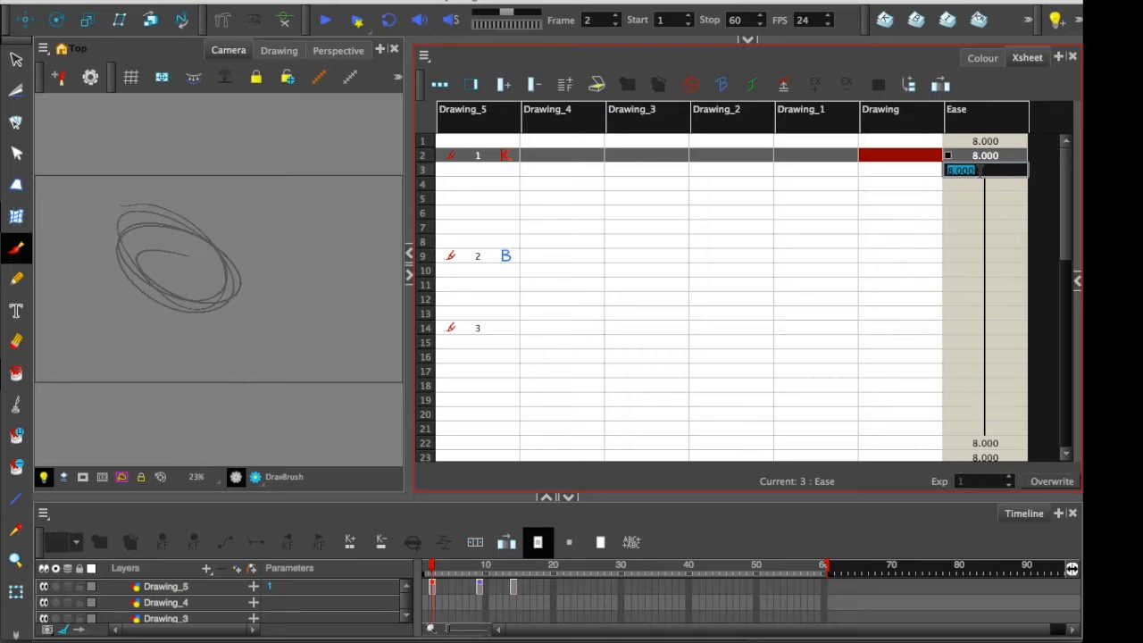
Set the Ease column values to run from 8.000 at frame 2 up to 12.000 at frame 12
click(983, 300)
text(12.000)
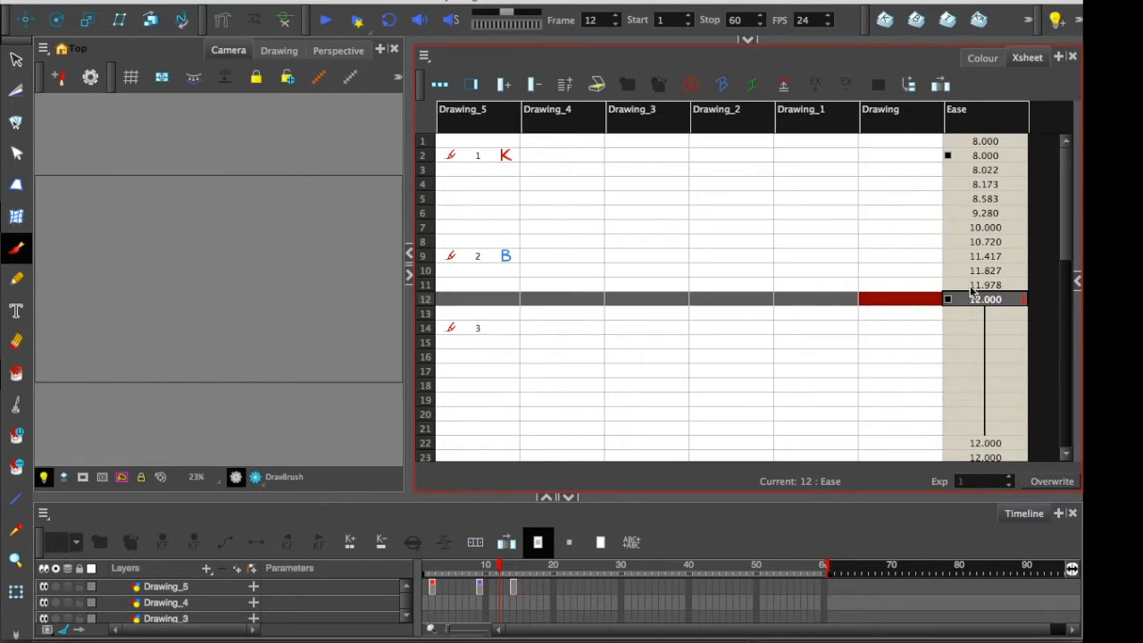
click(986, 257)
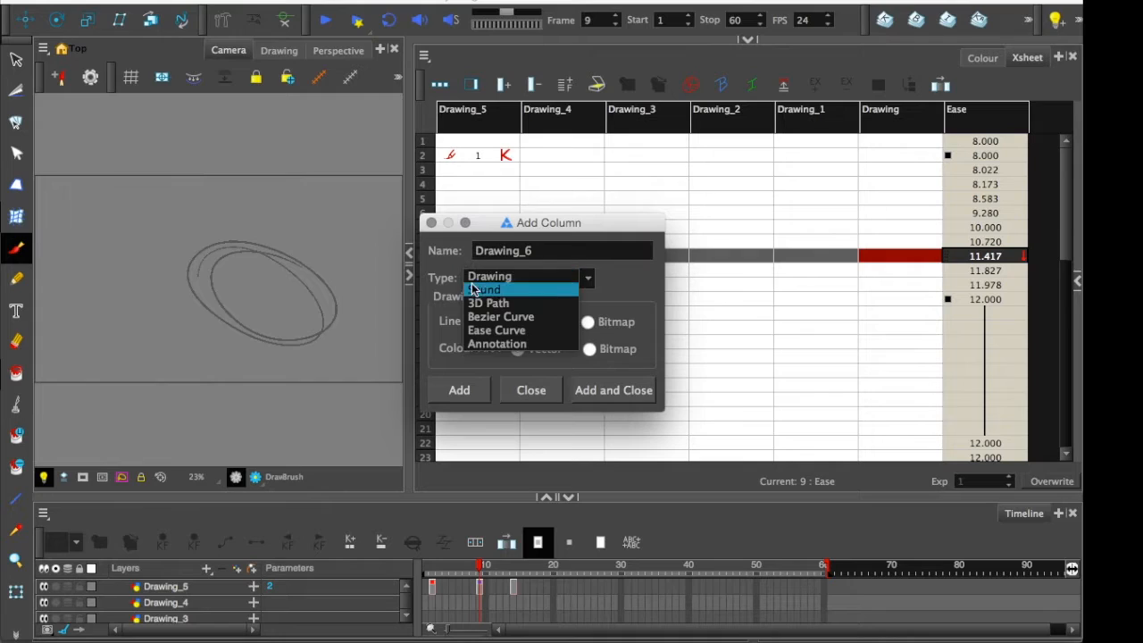
Create an Annotation column and handwrite 'Important', an arrow and a bracket mark in it
click(496, 343)
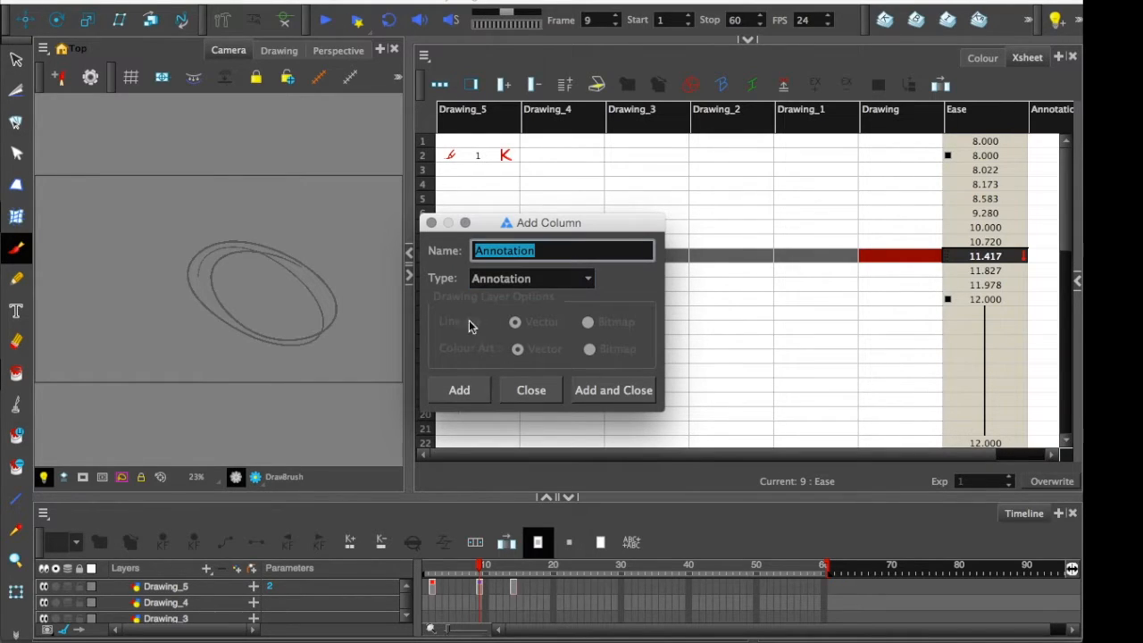
click(612, 389)
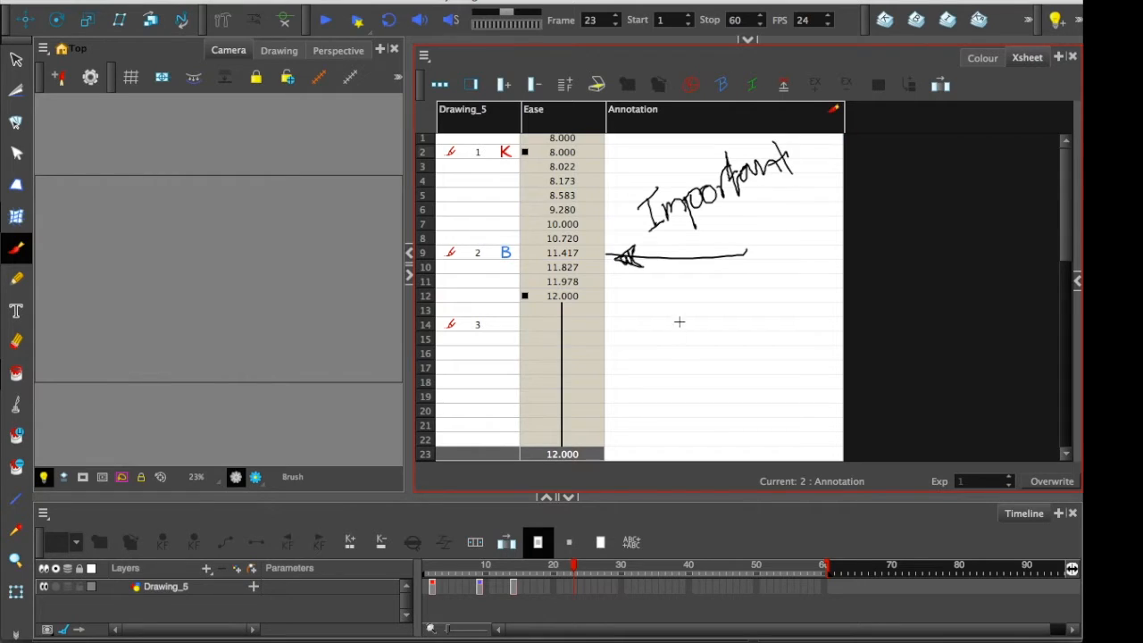
scroll(down, 3)
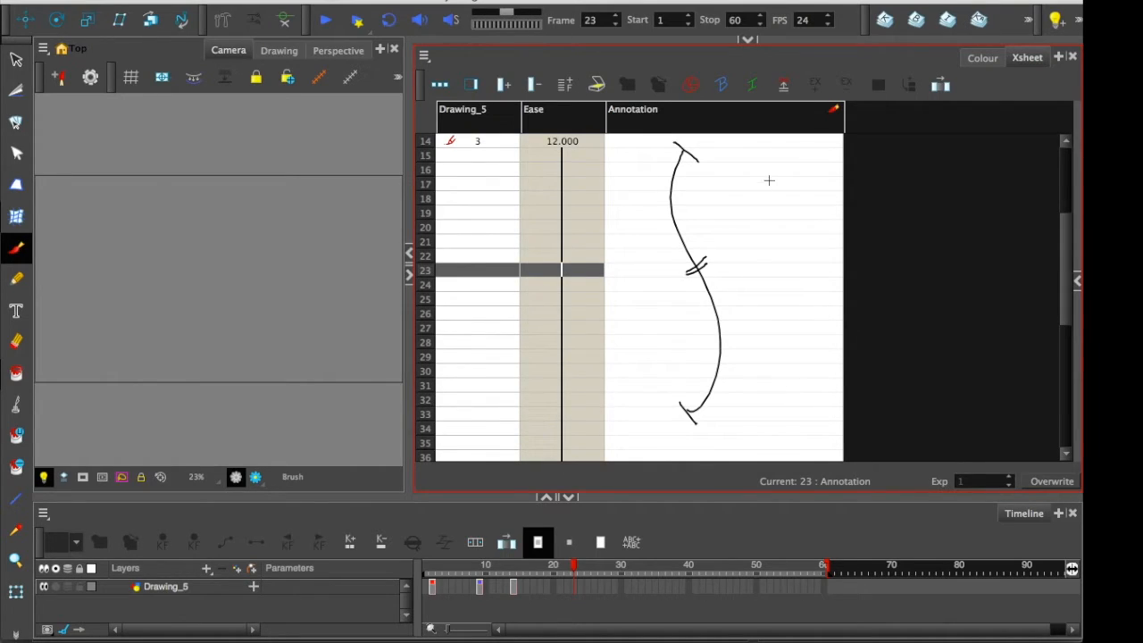
drag(791, 168, 793, 373)
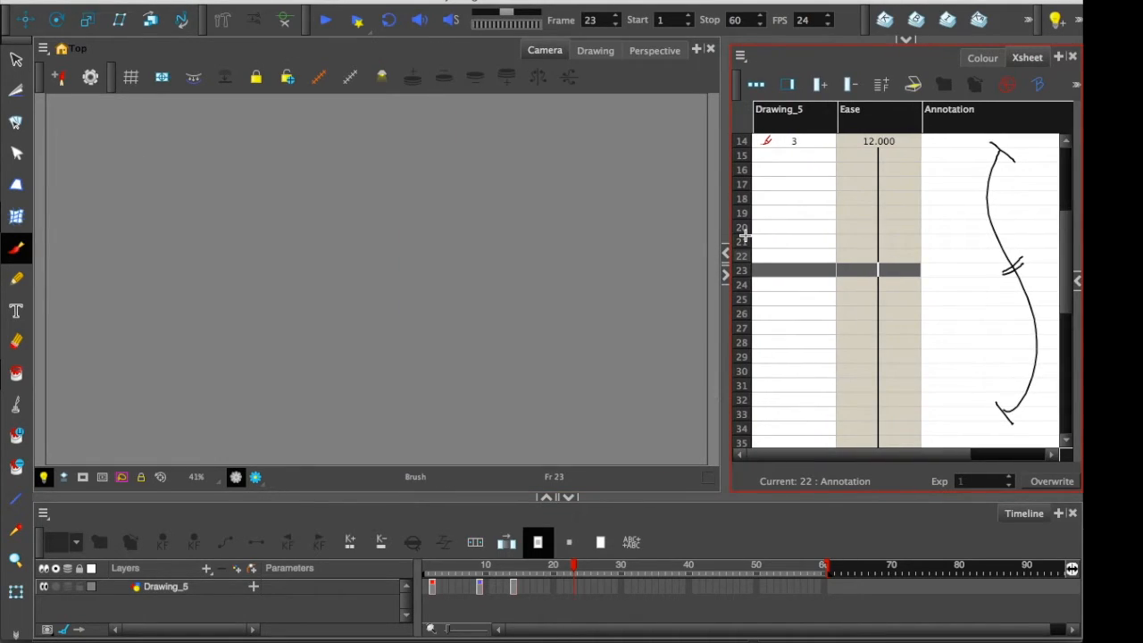
Show the Drawing view, select Drawing_5 frames 15–32, then search Google for exposure sheet images
click(595, 50)
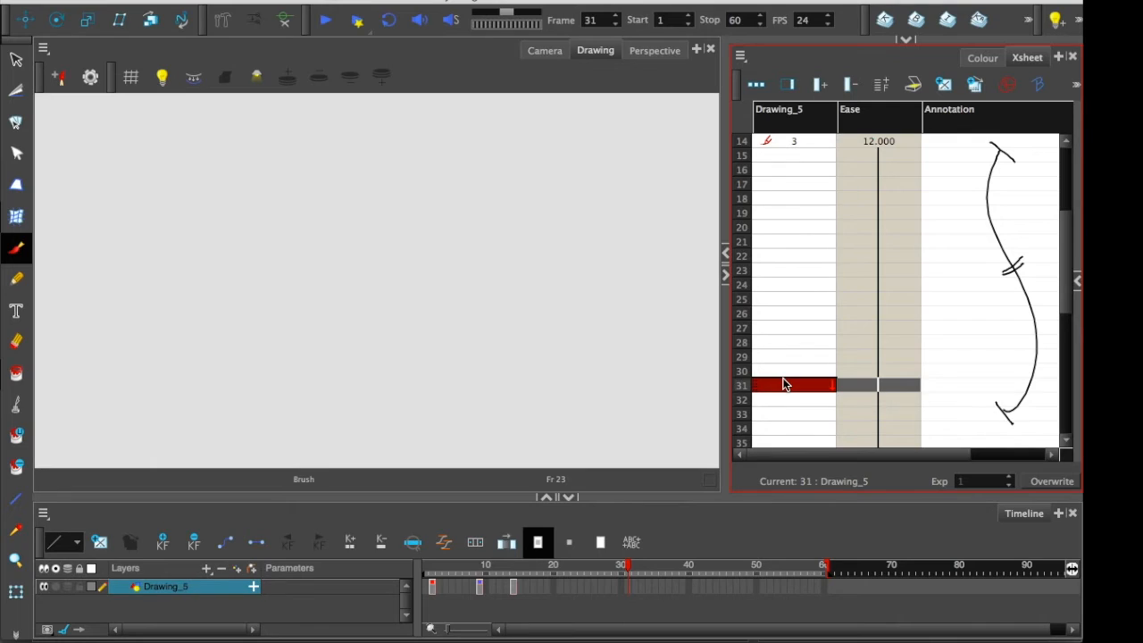
click(786, 212)
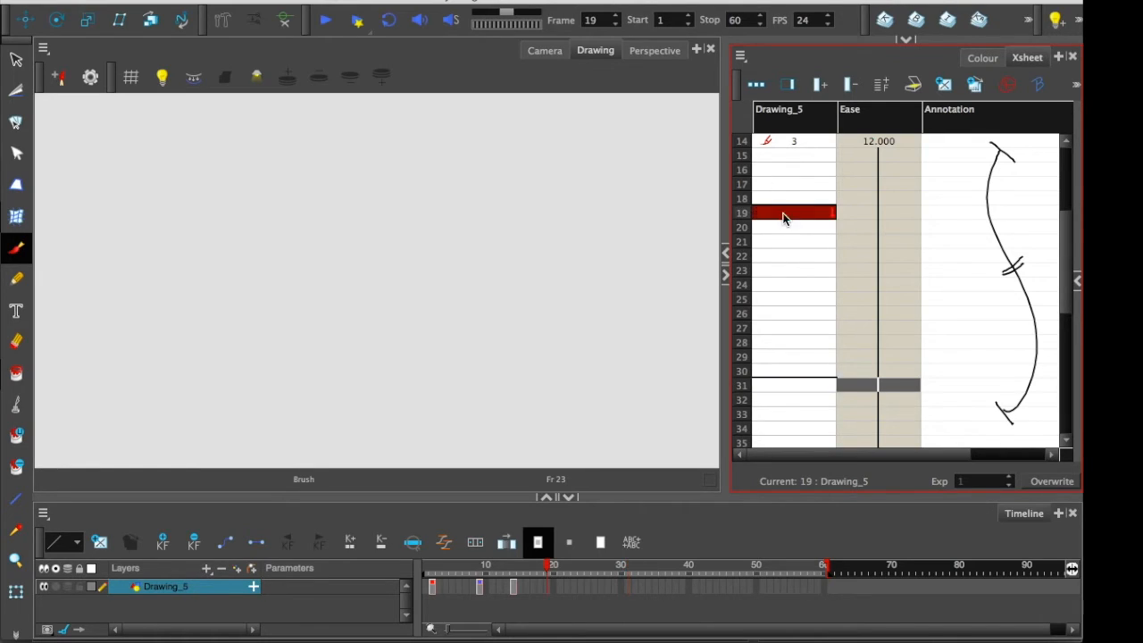
drag(793, 212, 793, 414)
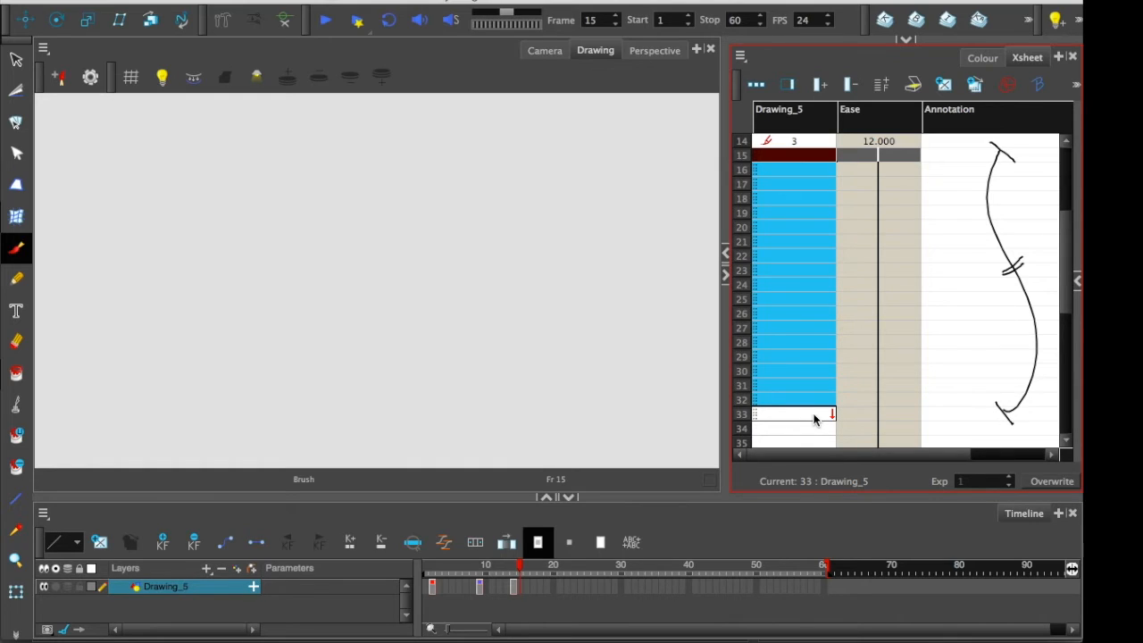
click(568, 9)
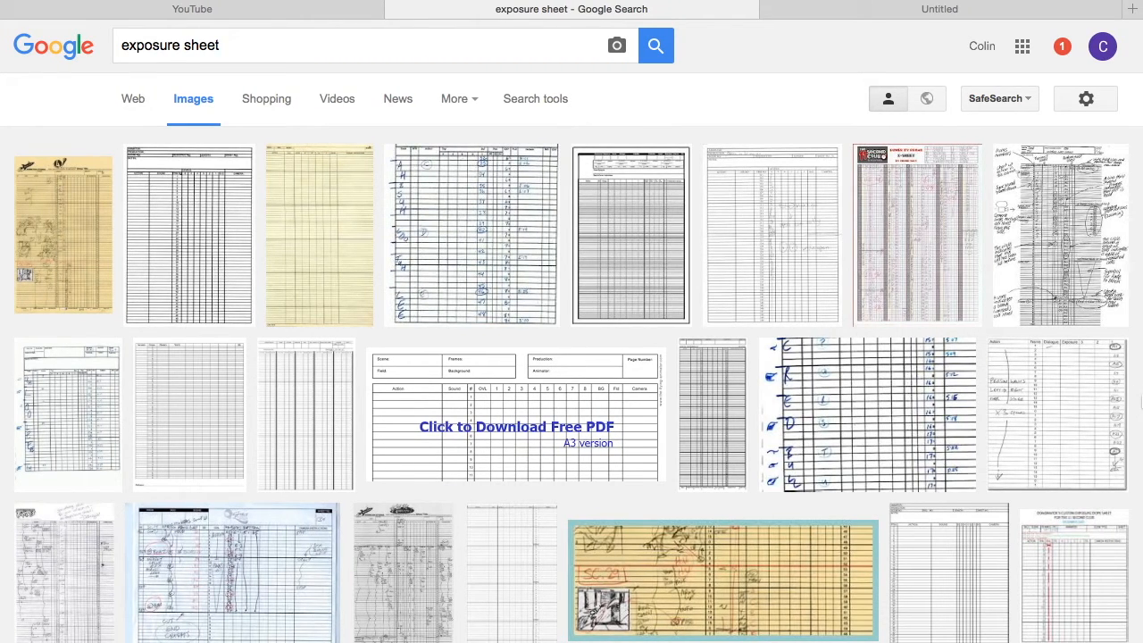
Scroll the results and view the hand-annotated Xsheet_Levels exposure sheet full size
scroll(down, 3)
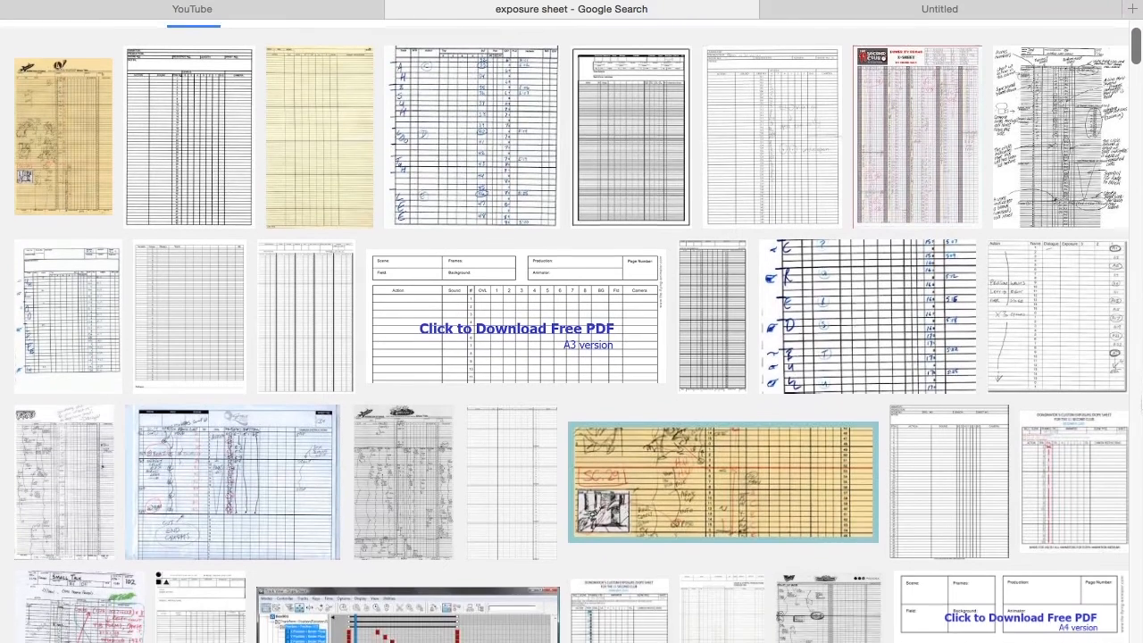
scroll(down, 3)
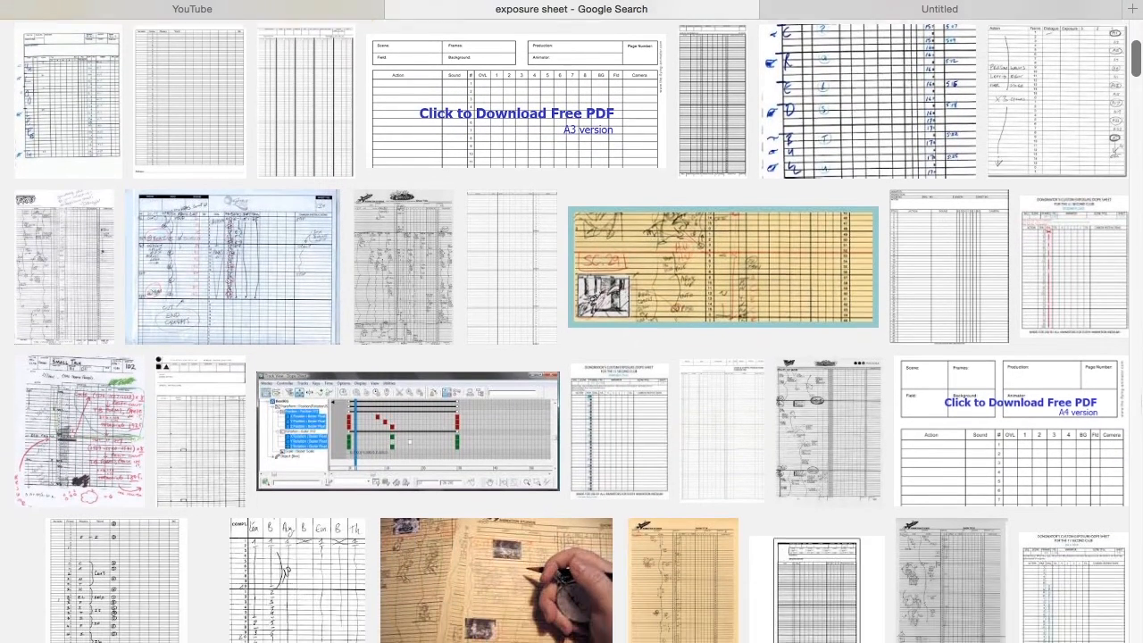
scroll(down, 3)
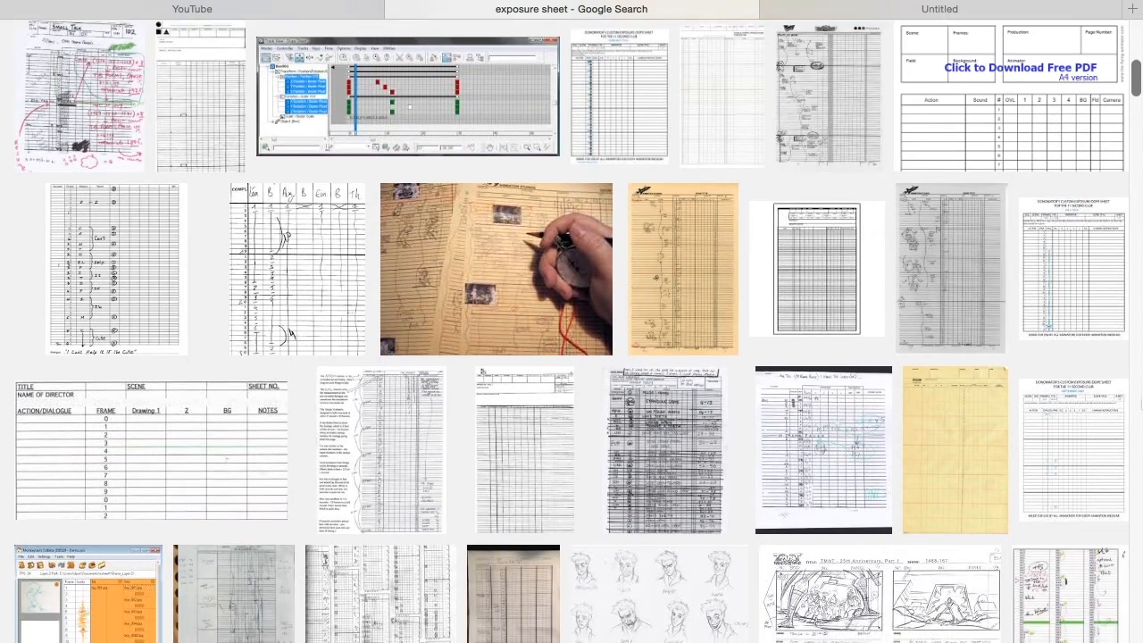
scroll(down, 3)
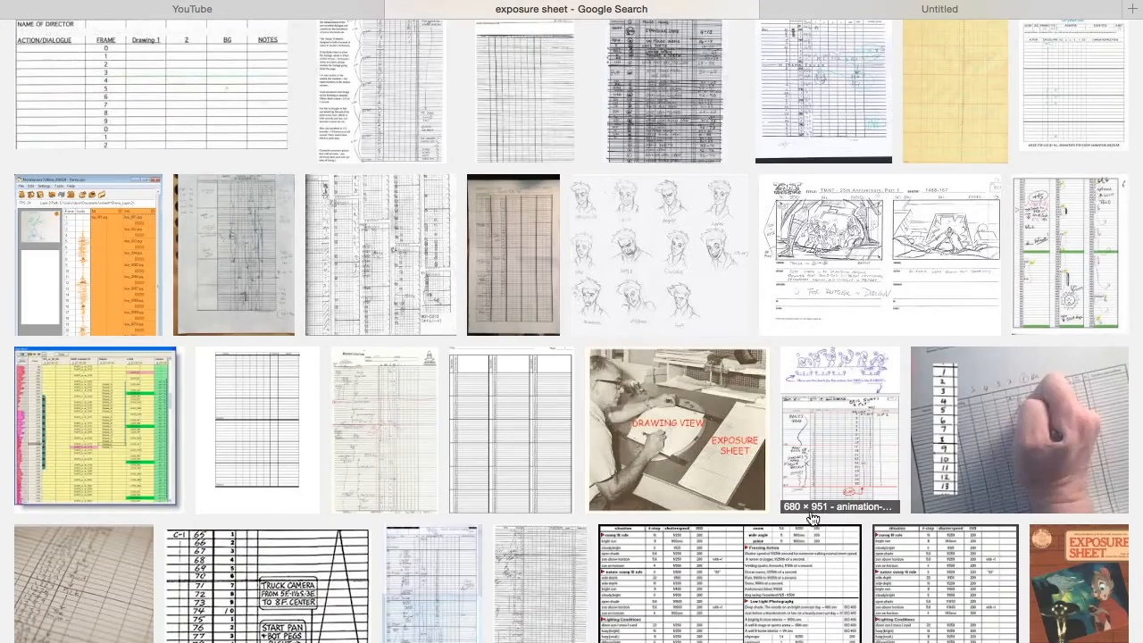
click(677, 431)
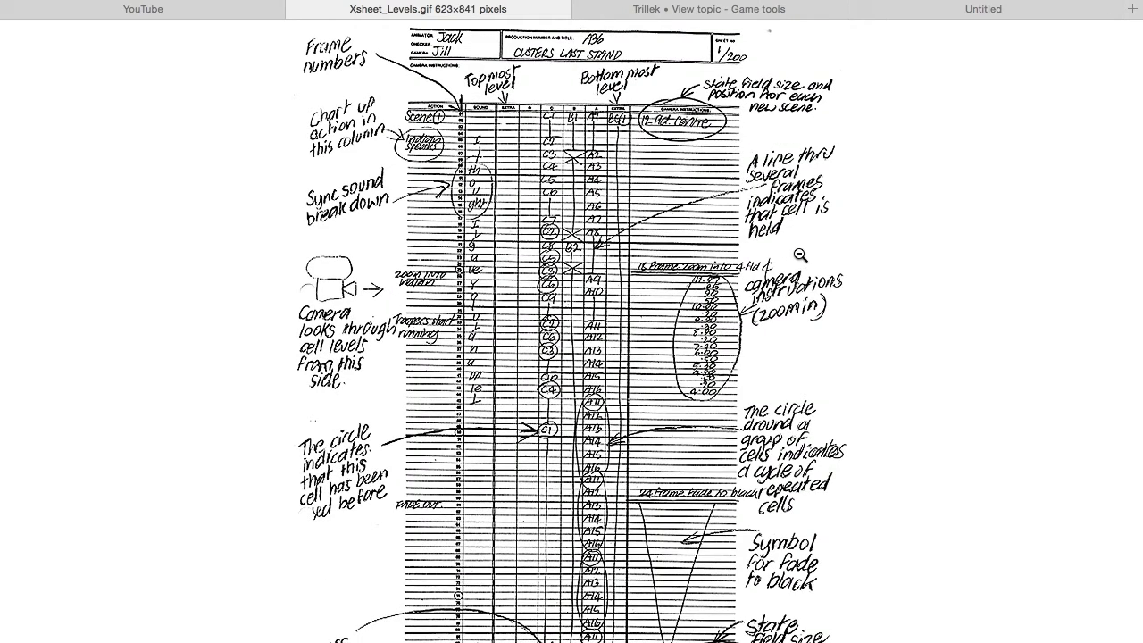
scroll(down, 3)
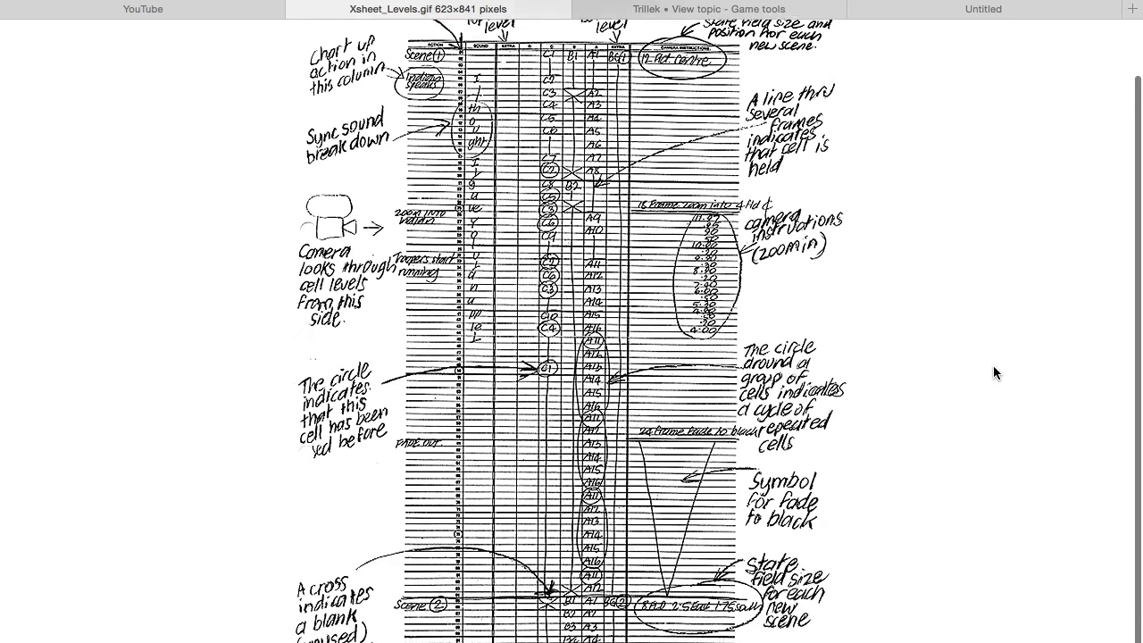
scroll(down, 3)
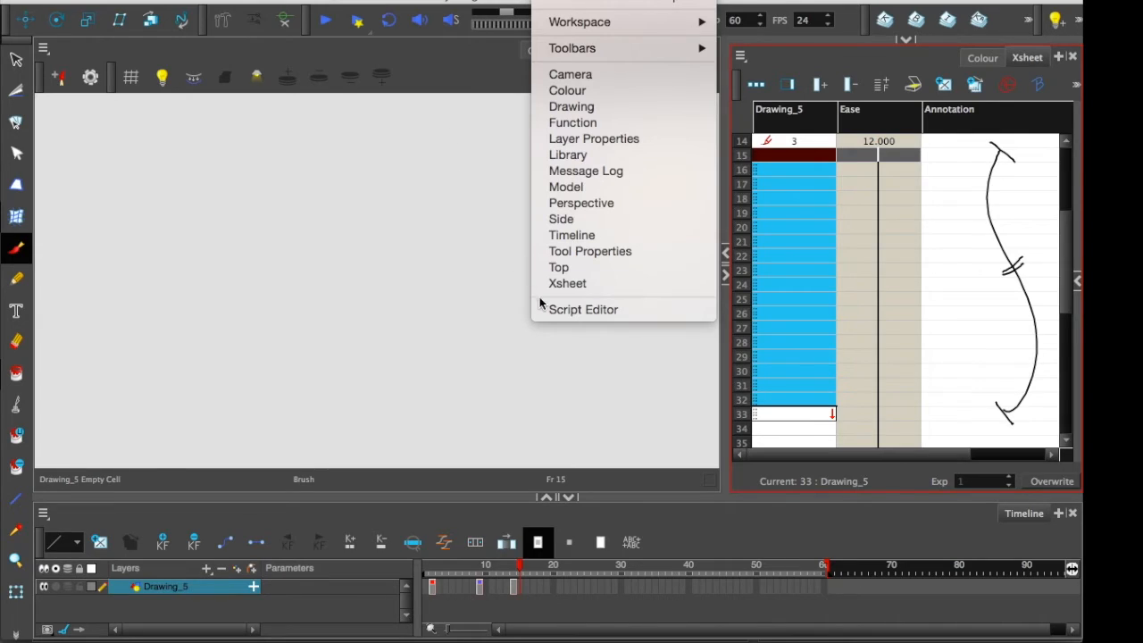
mouse_move(568, 282)
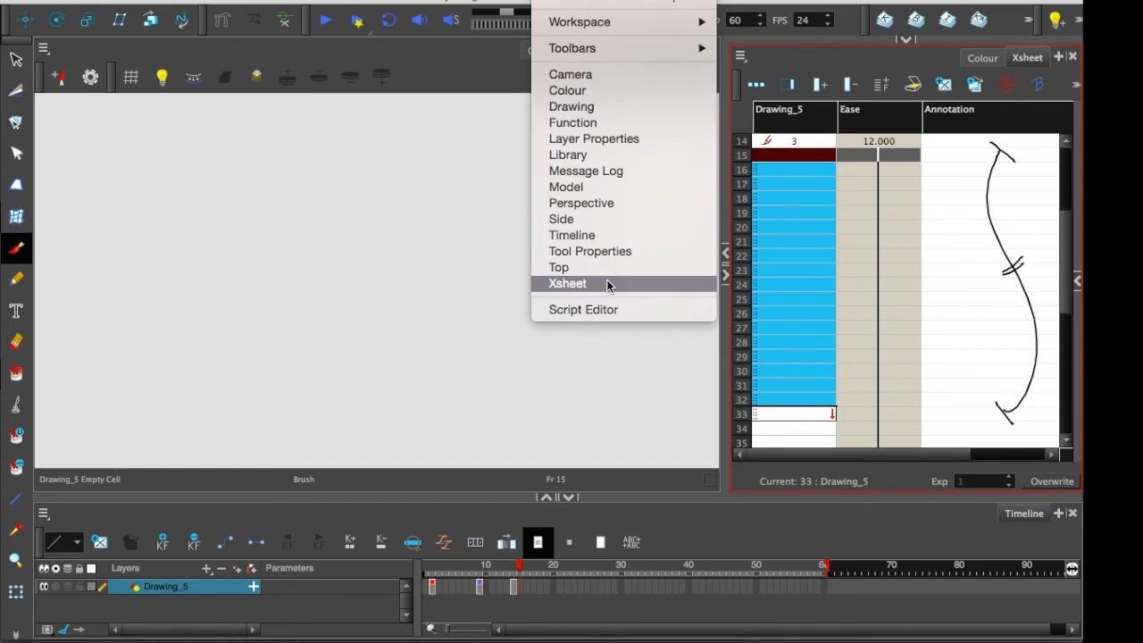
mouse_move(580, 204)
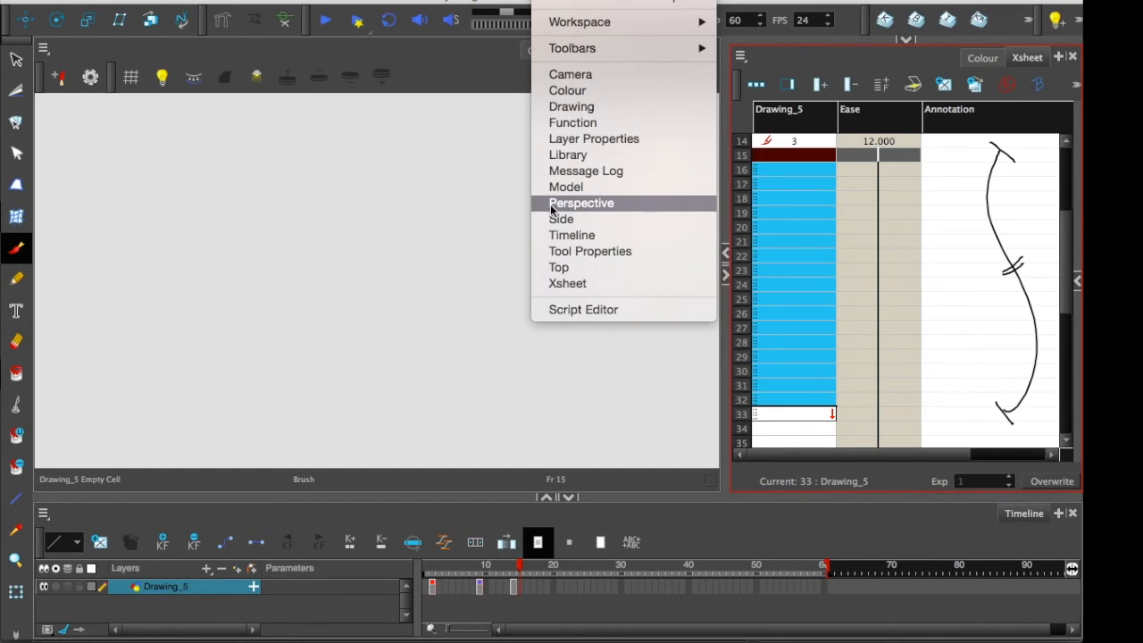
Show Perspective, Side and Top views and rotate the Perspective view around the grid
click(583, 203)
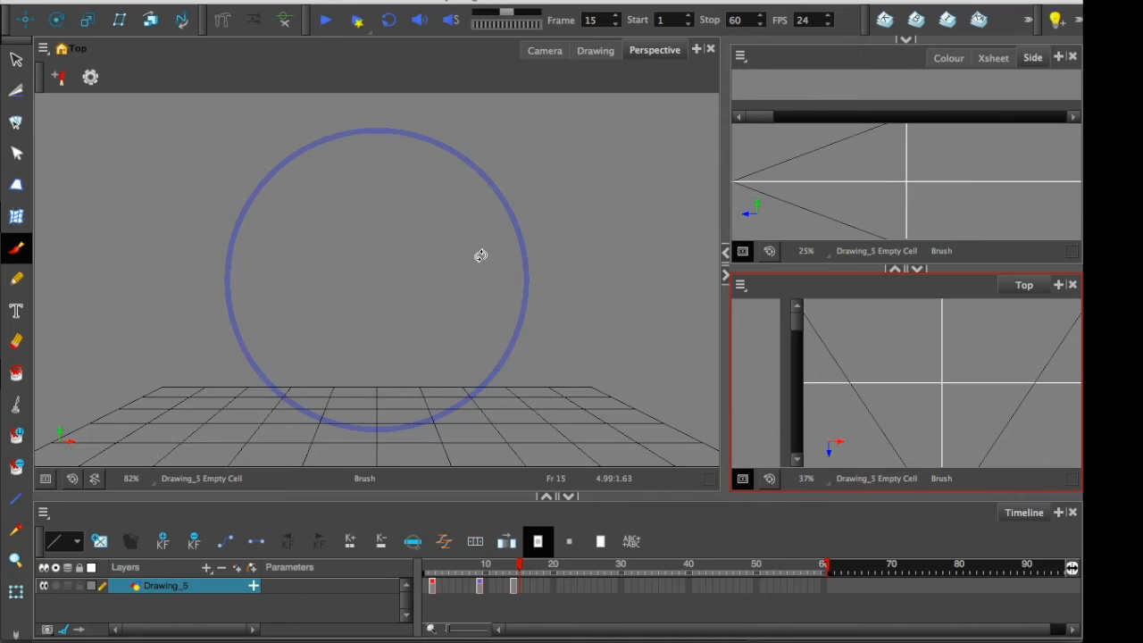
drag(480, 255, 515, 265)
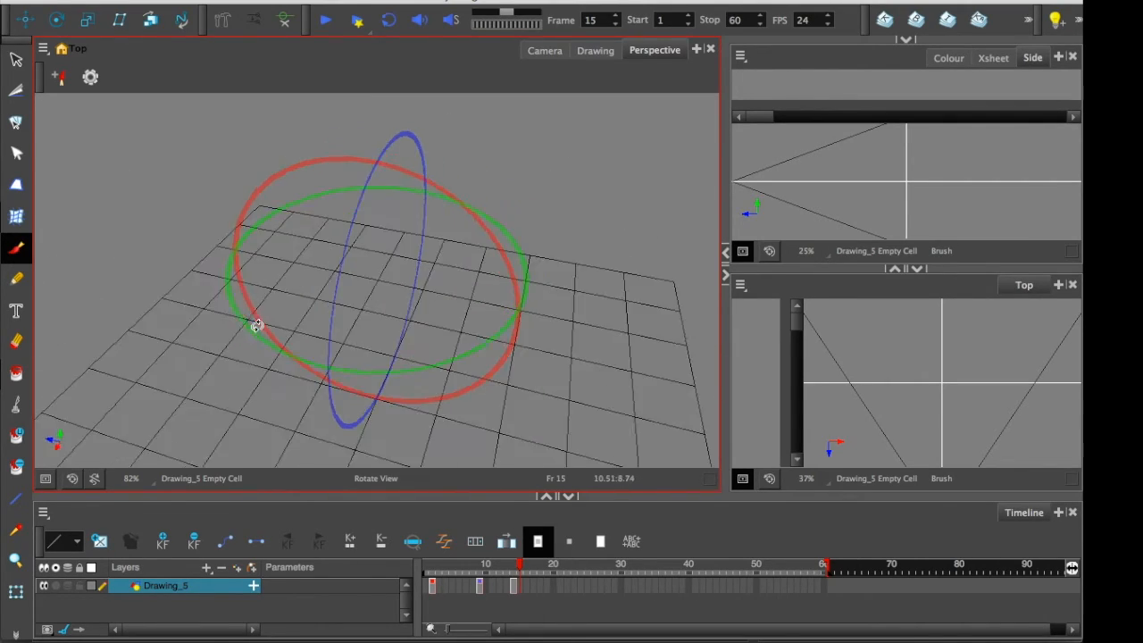
drag(257, 325, 437, 275)
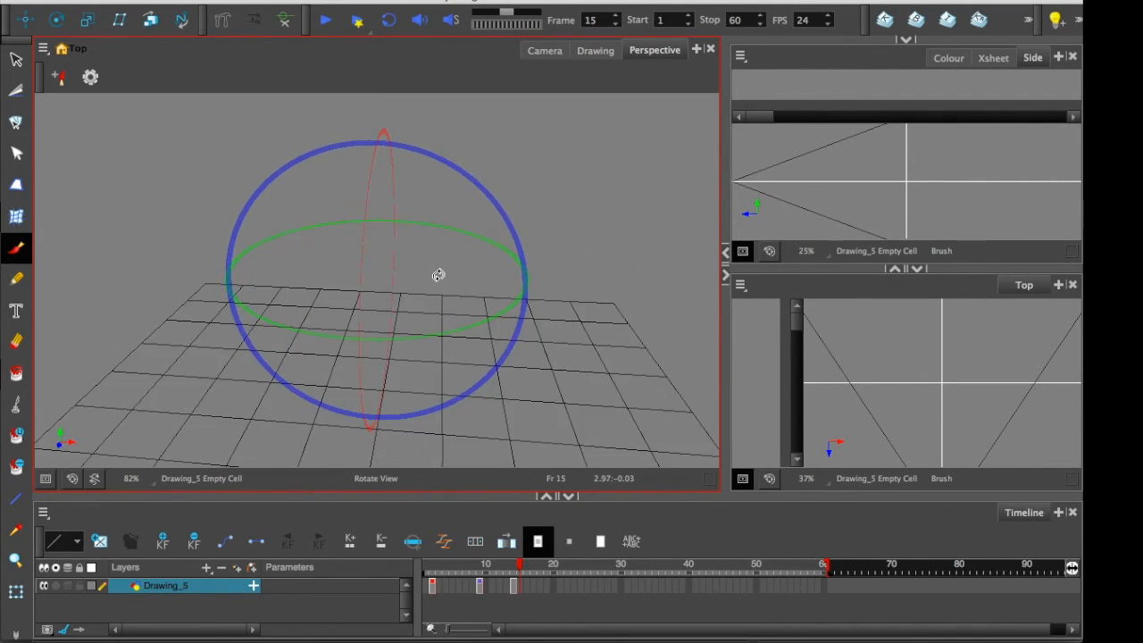